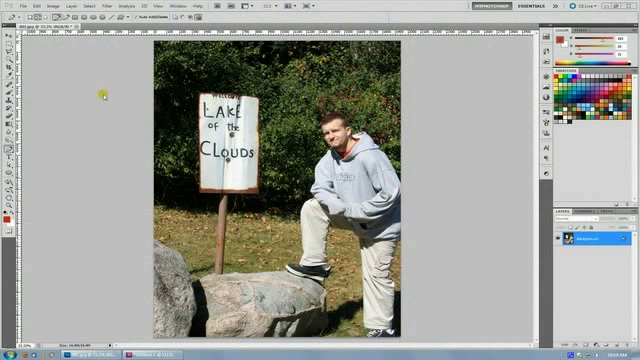
mouse_move(131, 103)
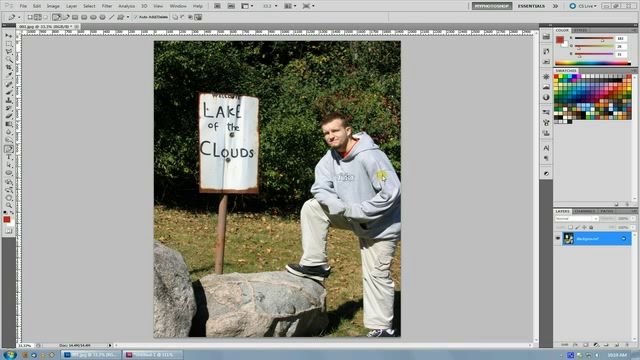
mouse_move(425, 155)
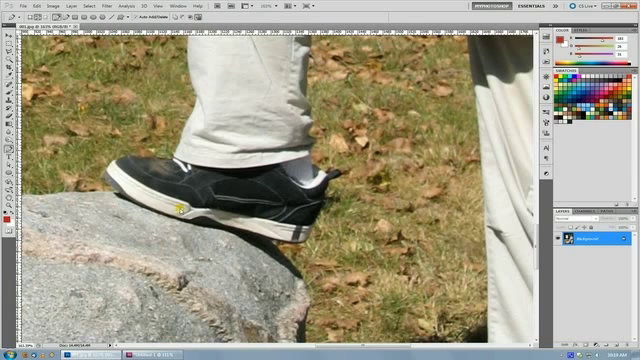
- Show the Paths panel listing the work path traced around the man and rock
left_click(602, 207)
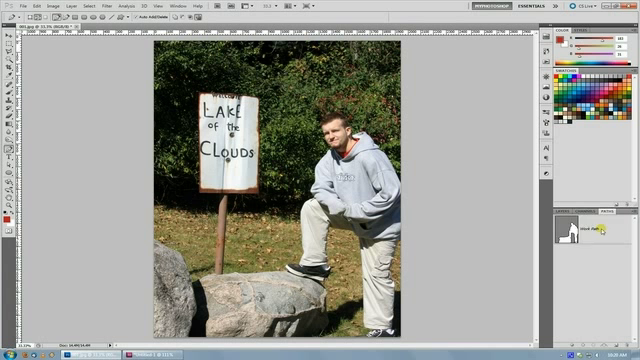
- Save the work path as a named path called CLIPPY
left_click(600, 245)
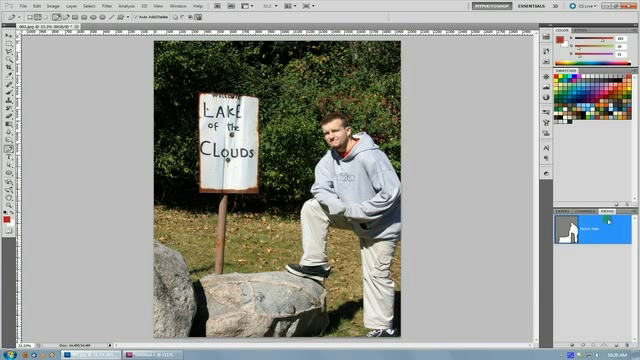
mouse_move(507, 240)
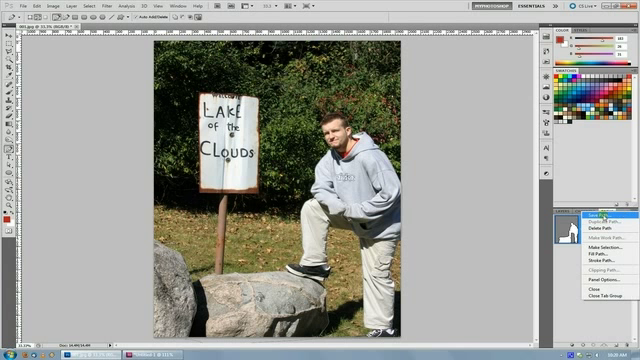
left_click(602, 218)
type("Clippin")
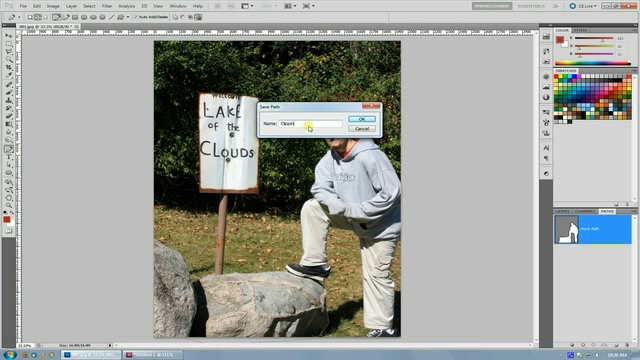
type("C")
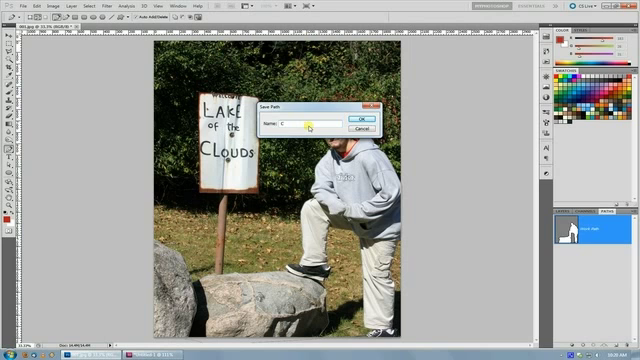
left_click(357, 114)
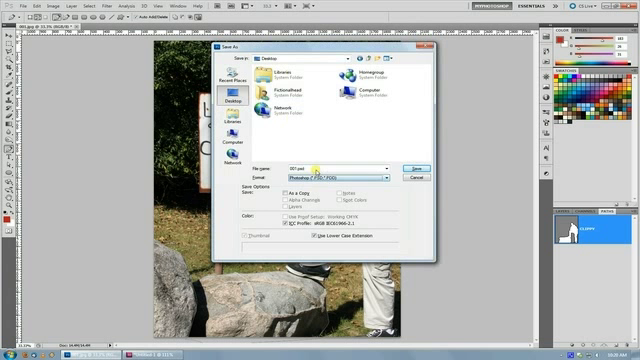
- Save the photo as 001.psd in Photoshop format
triple_click(330, 166)
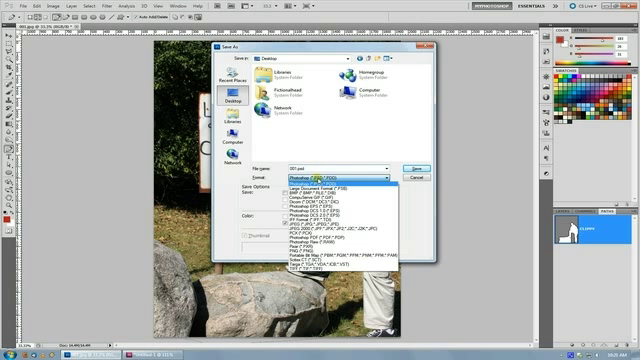
left_click(315, 175)
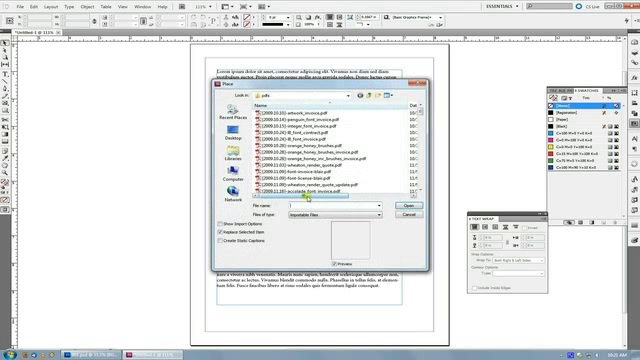
- Place 001.psd from the Desktop onto the lorem ipsum page
left_click(347, 99)
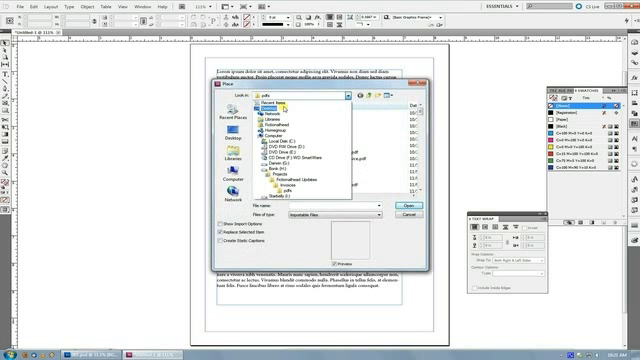
left_click(425, 211)
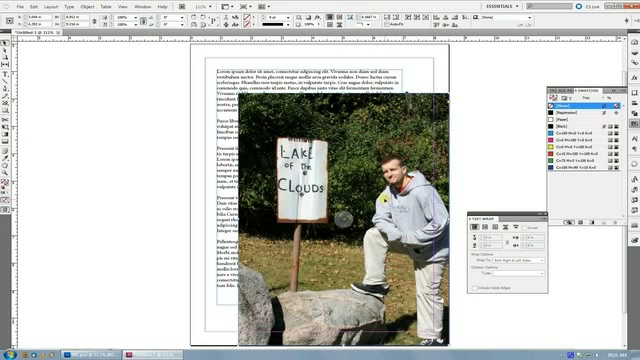
- Set the clipping path to the Photoshop path CLIPPY
left_click(83, 5)
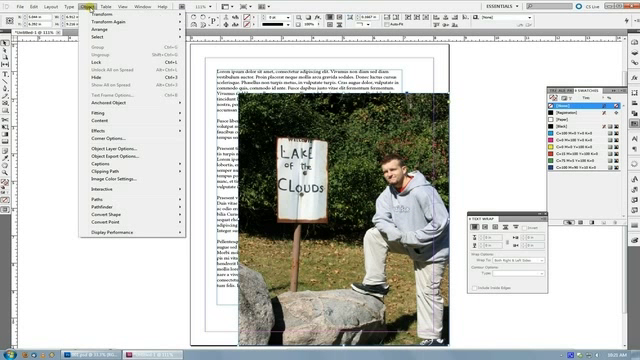
mouse_move(103, 176)
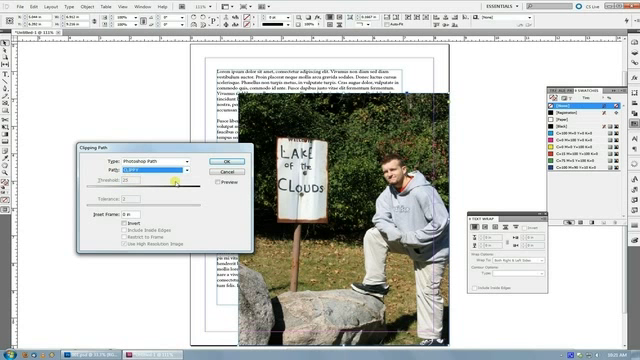
left_click(219, 178)
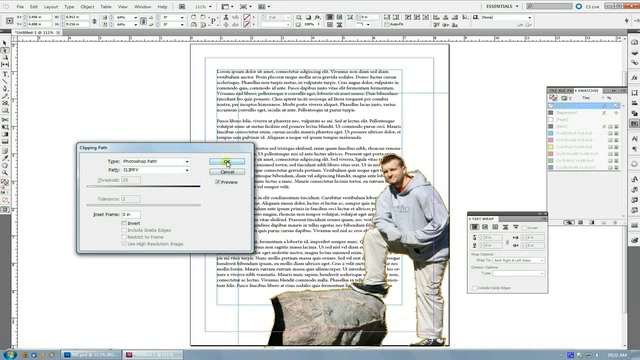
left_click(218, 160)
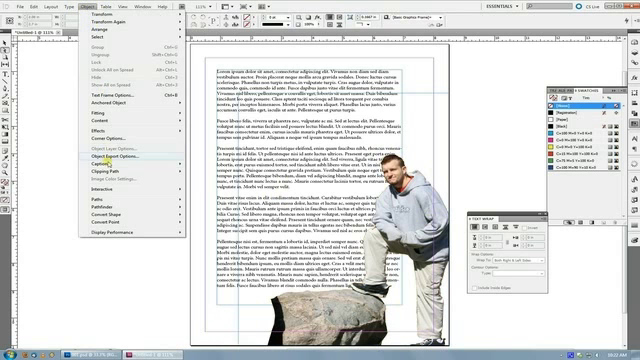
left_click(110, 164)
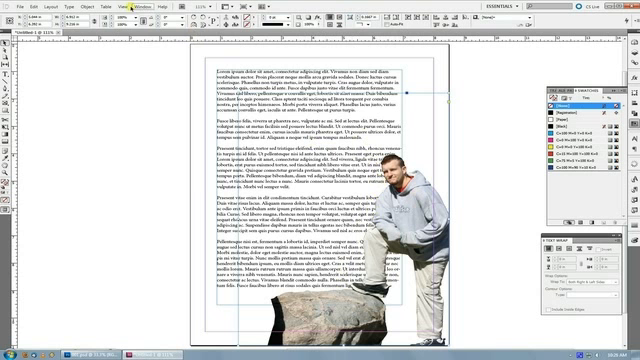
- Wrap text around the figure's clipping-path contour, then return to Photoshop
left_click(123, 8)
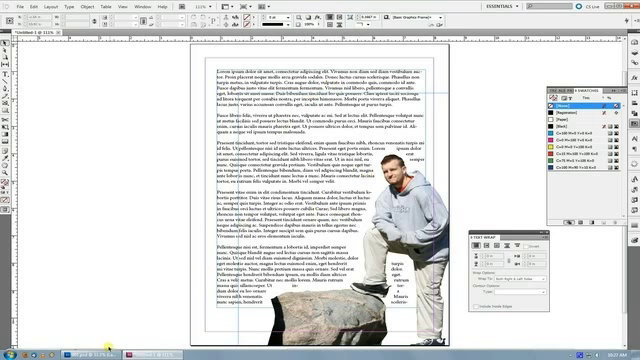
left_click(99, 351)
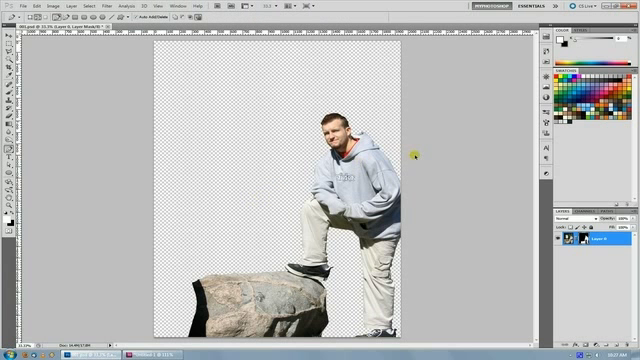